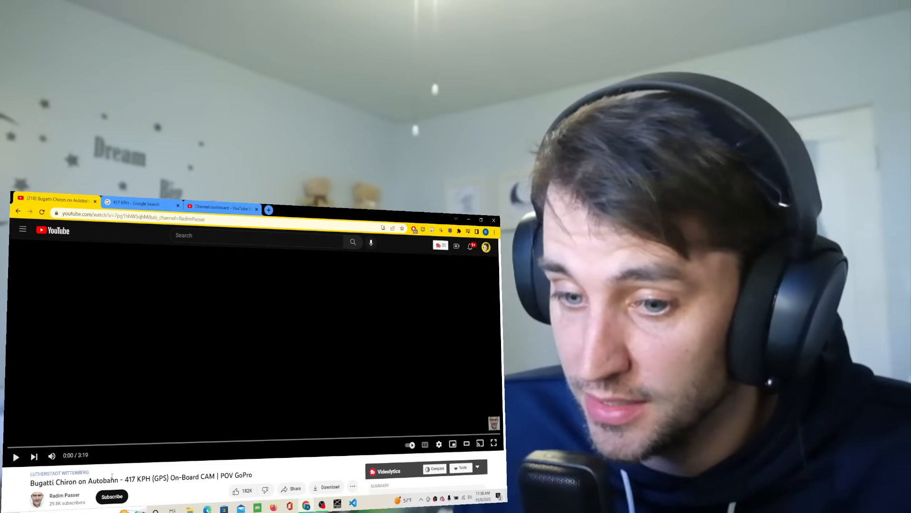
Confirm 417 km/h converts to 259.112 mph on Google, then play the Bugatti Chiron video in full screen
double_click(131, 479)
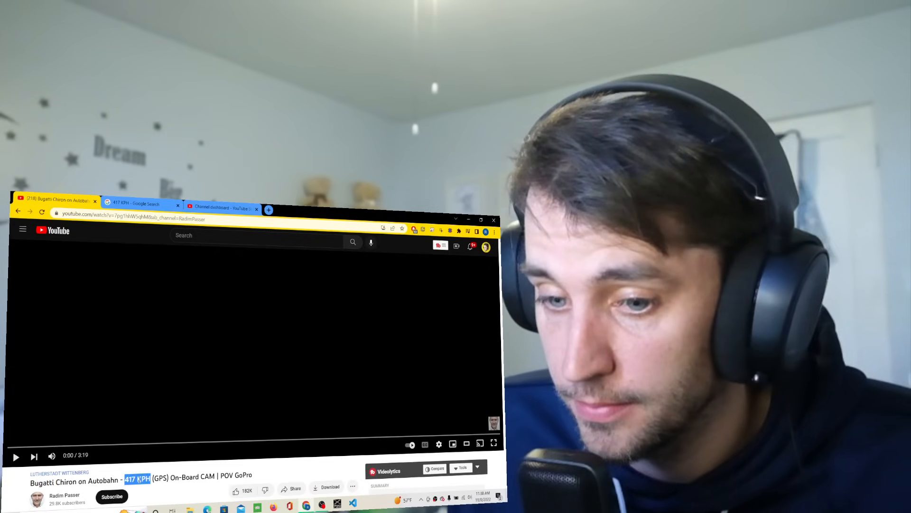
click(142, 204)
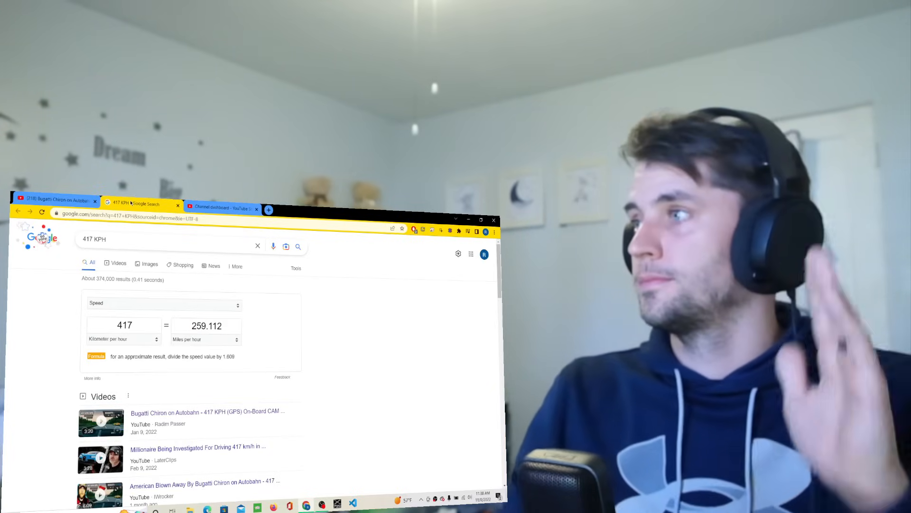
mouse_move(227, 379)
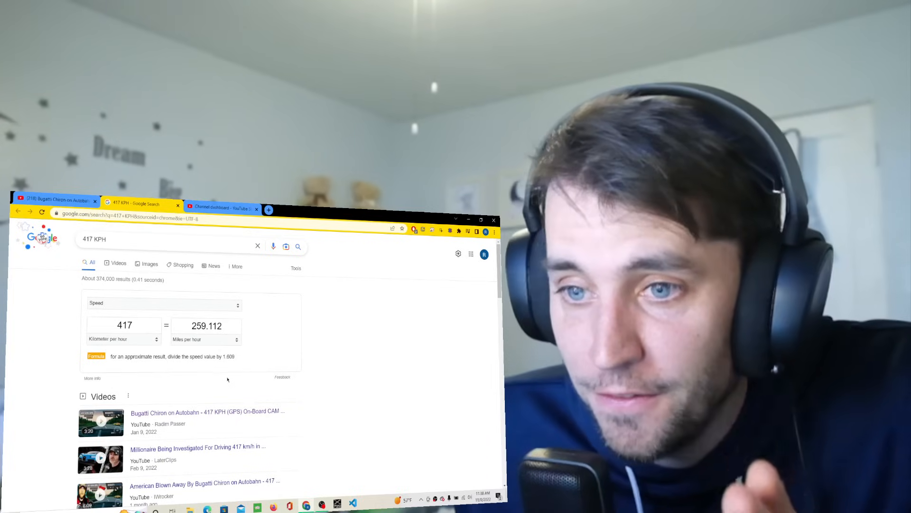
mouse_move(37, 383)
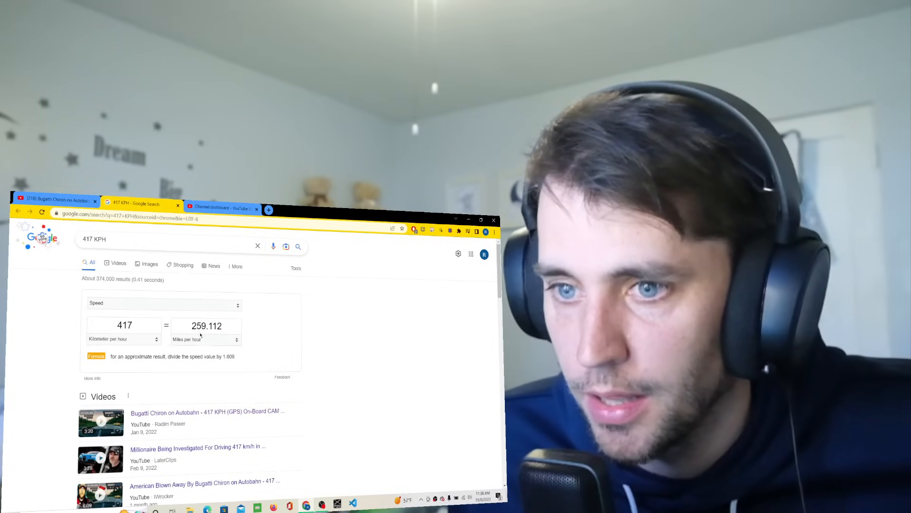
double_click(200, 325)
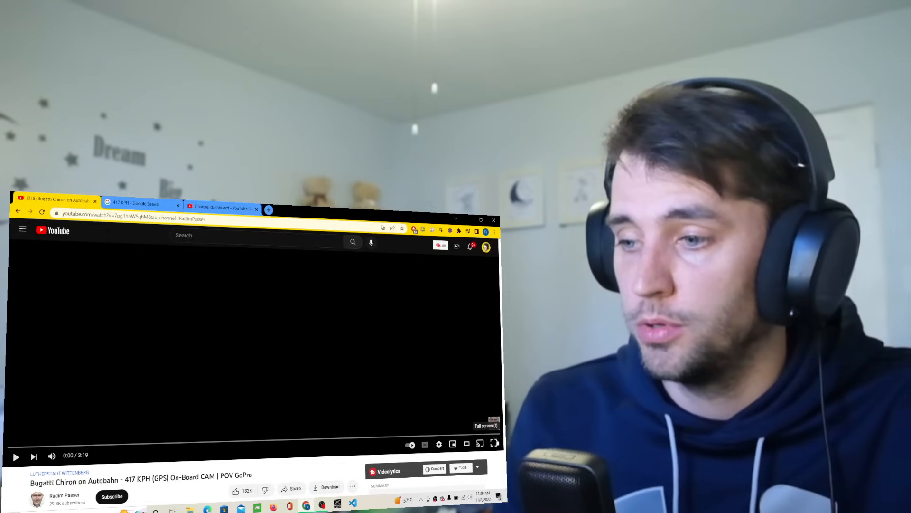
click(493, 443)
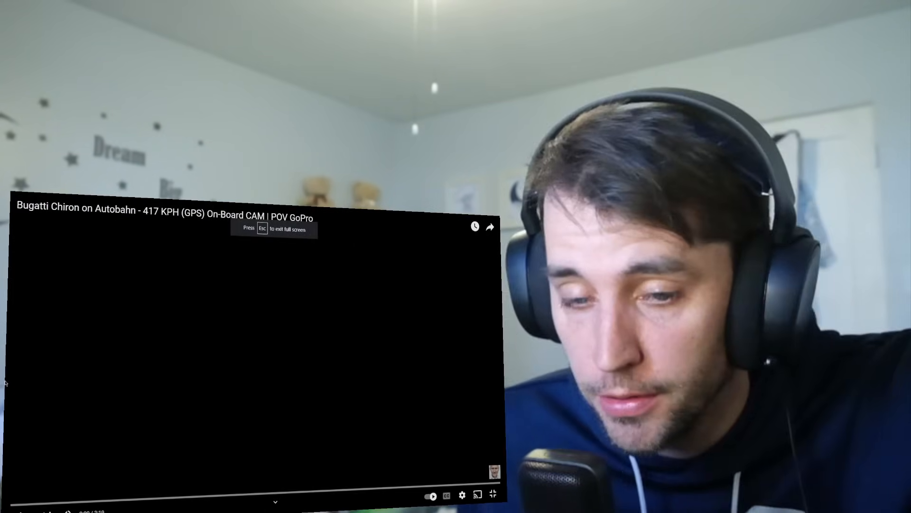